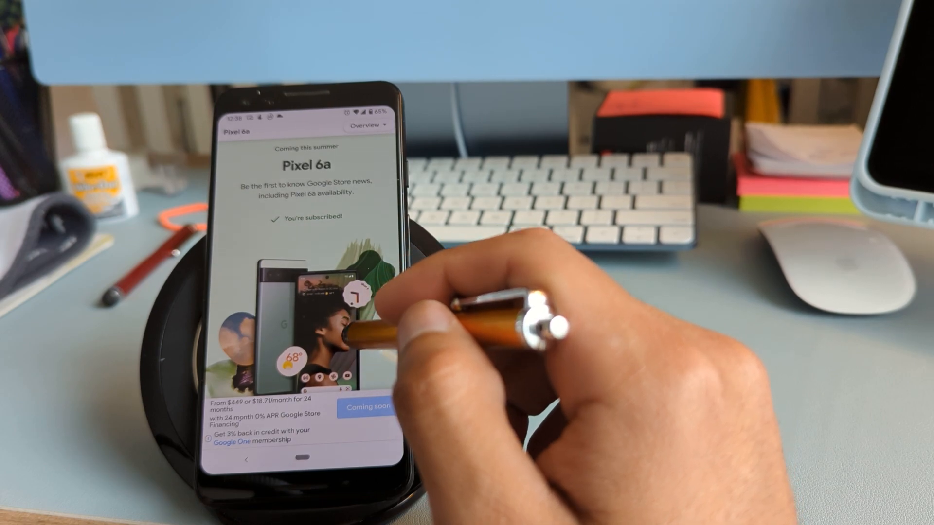
Scroll the Pixel 6a page past overview and battery to 'Photos that match your vision.'
scroll("down", 3)
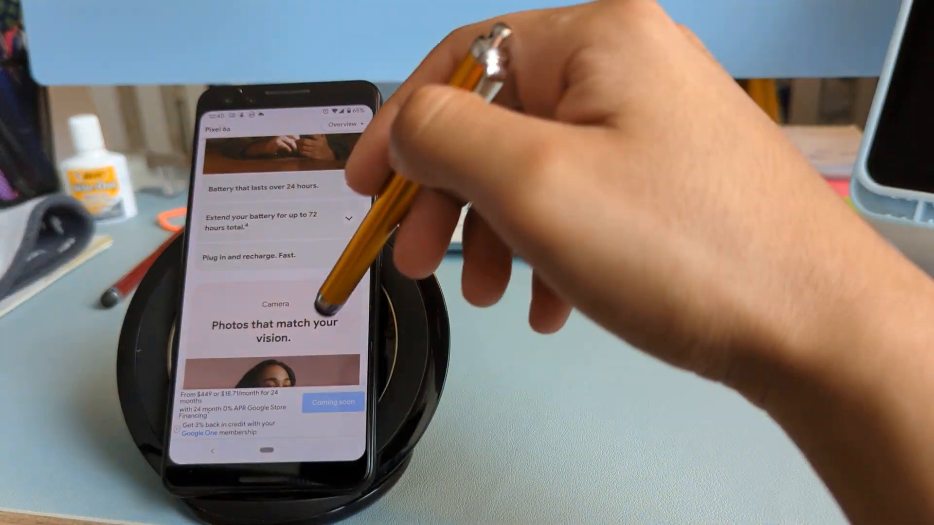
Scroll past the Camera and Security sections to the Pixel 6a vs Pixel 6 table
scroll("down", 3)
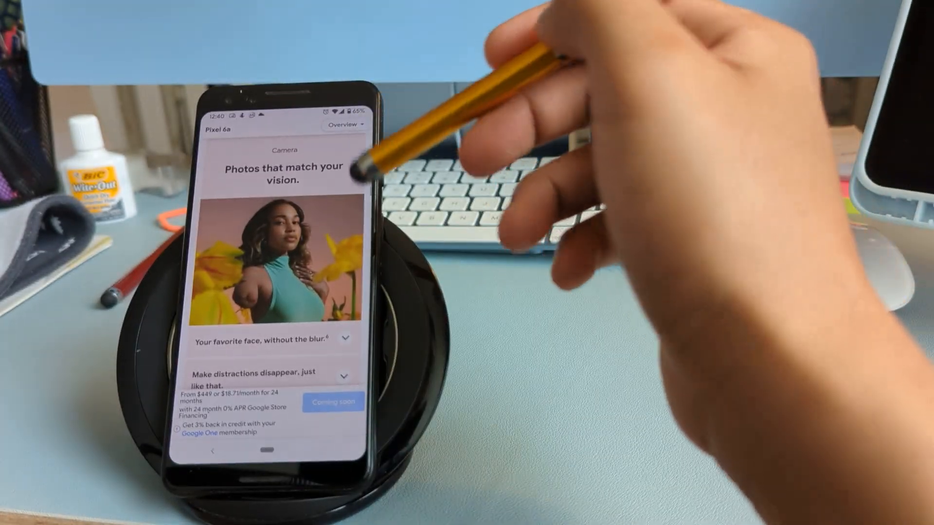
scroll("down", 3)
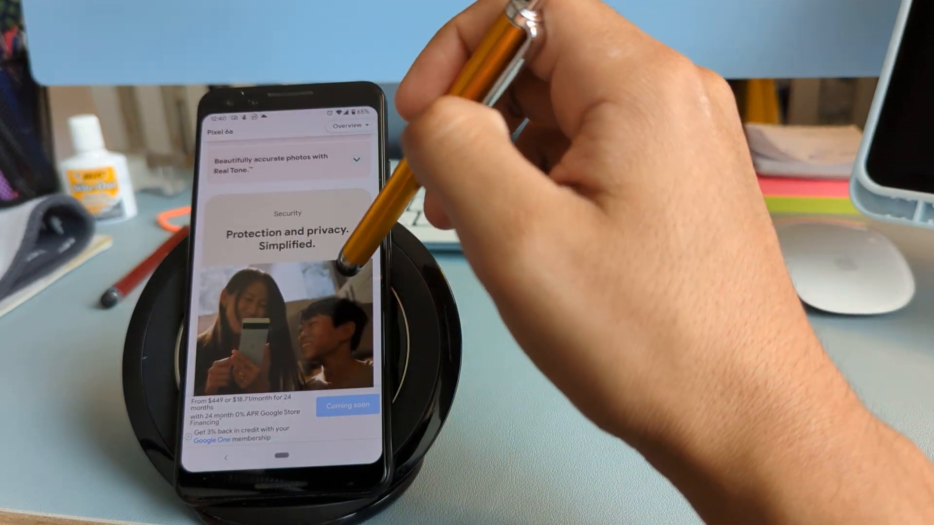
scroll("down", 3)
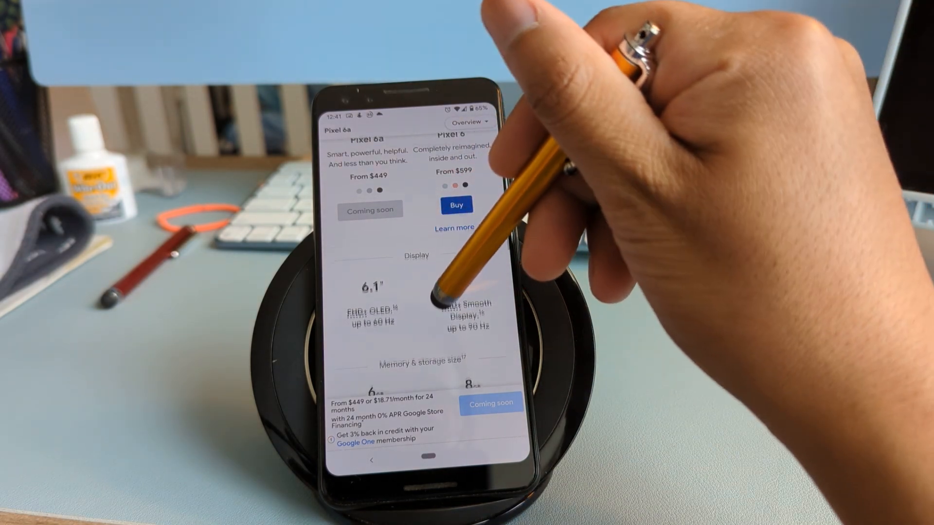
Scroll the compare table to the Memory & storage row (6 GB vs 8 GB RAM, 256 GB)
scroll("down", 3)
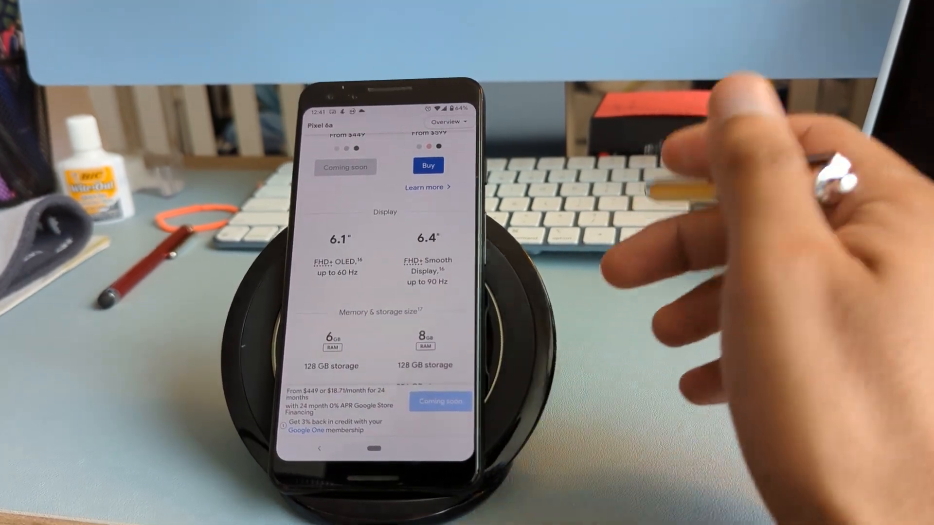
scroll("down", 3)
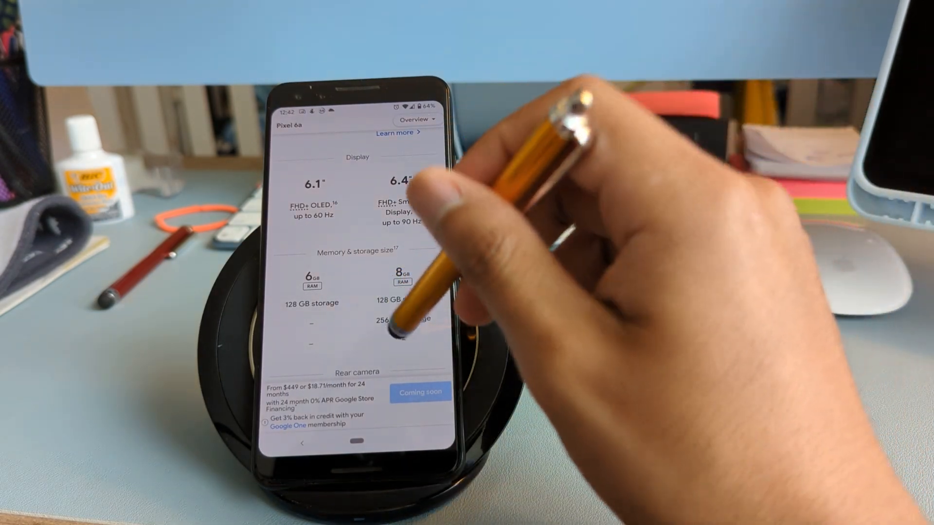
scroll("down", 3)
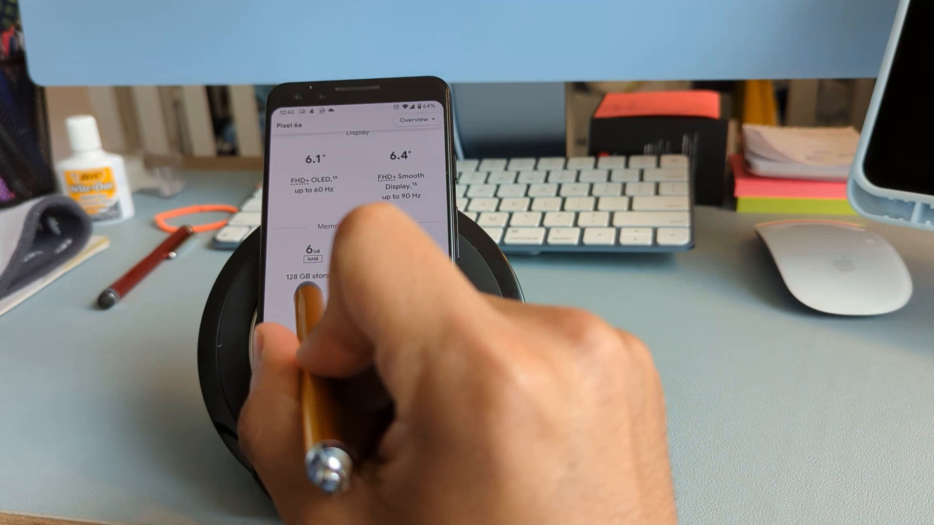
scroll("down", 3)
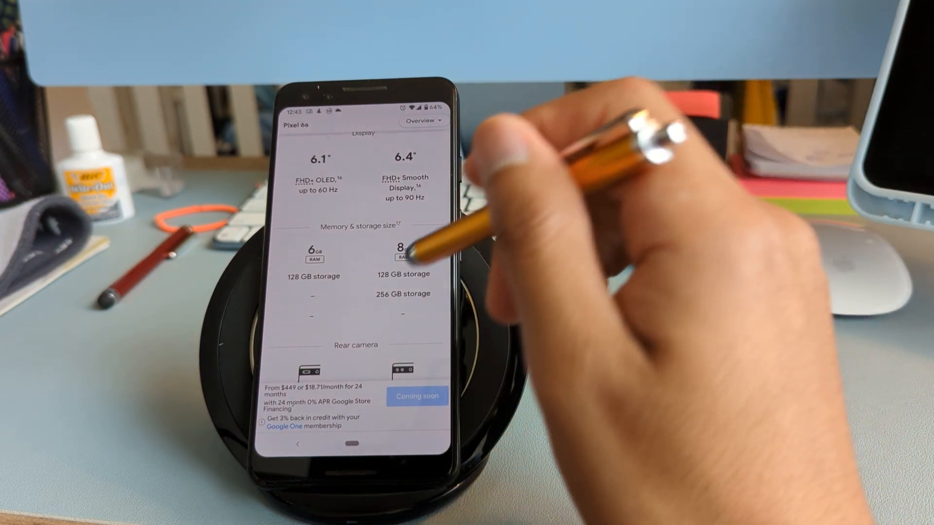
Scroll past camera, Tensor and Materials rows to the battery row: 4410 vs 4614 mAh
scroll("down", 3)
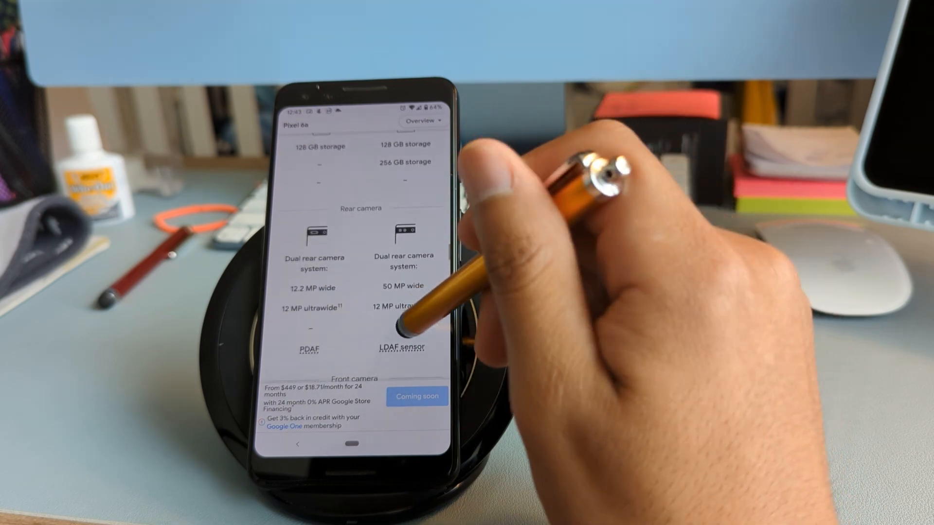
scroll("down", 3)
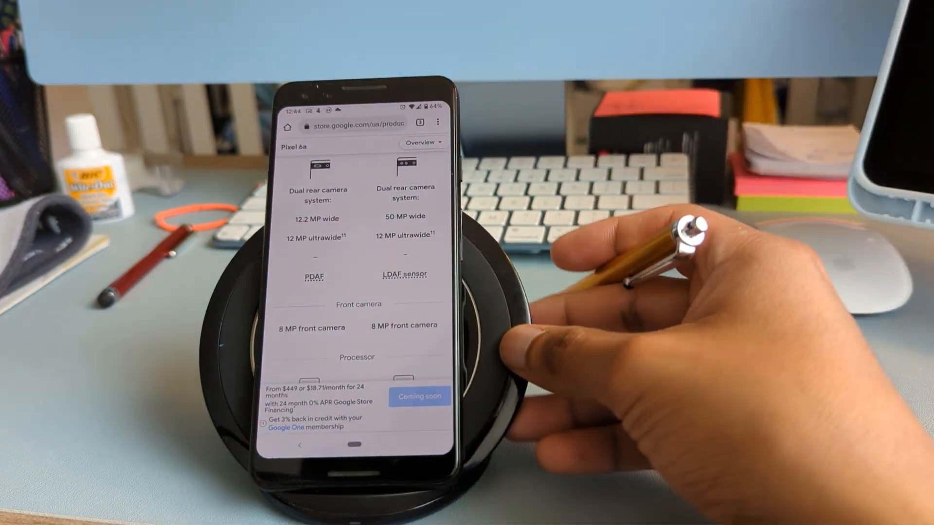
scroll("down", 3)
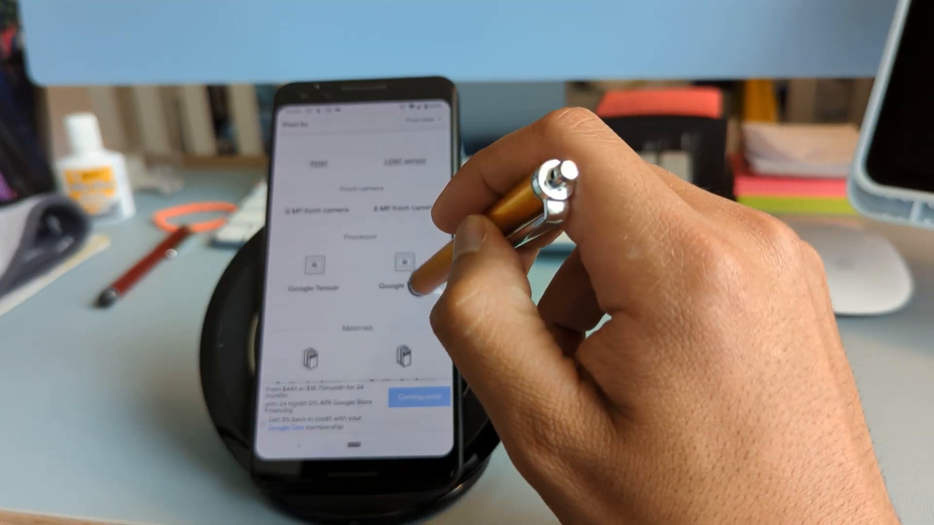
scroll("down", 3)
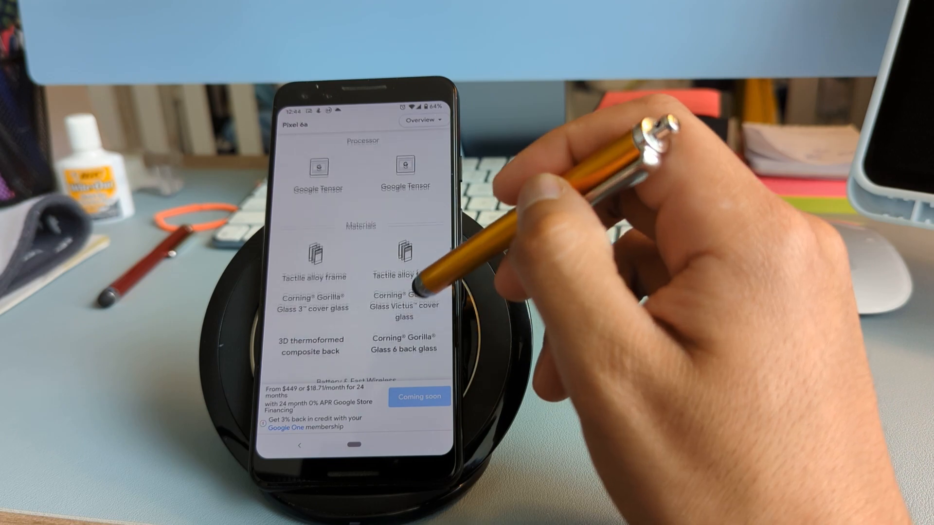
scroll("down", 3)
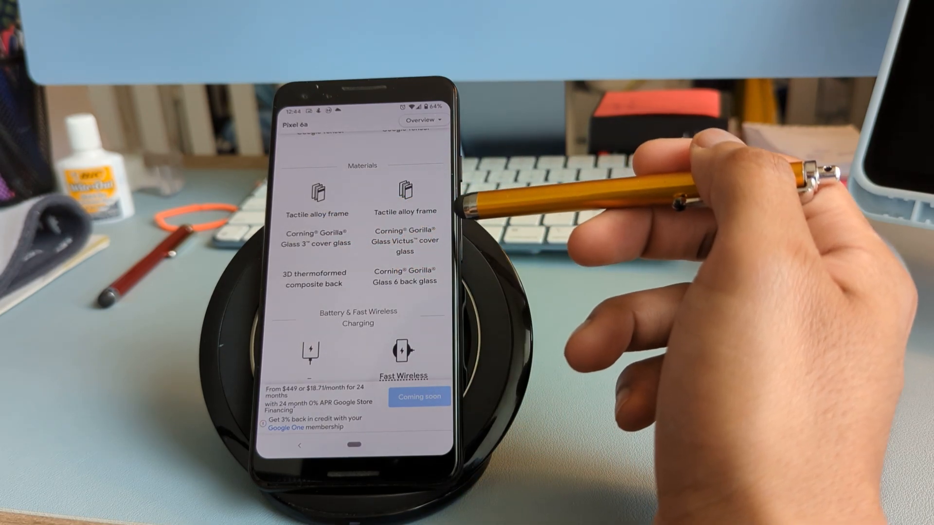
scroll("down", 3)
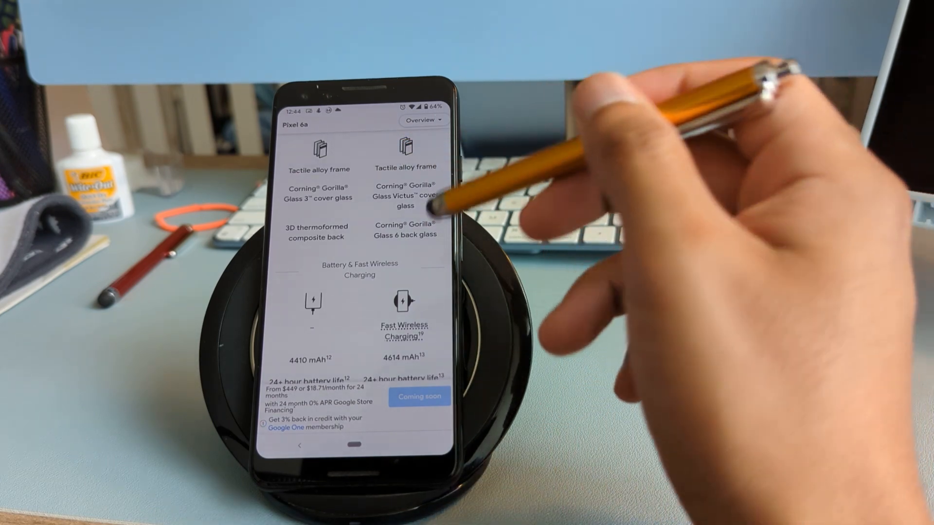
scroll("down", 3)
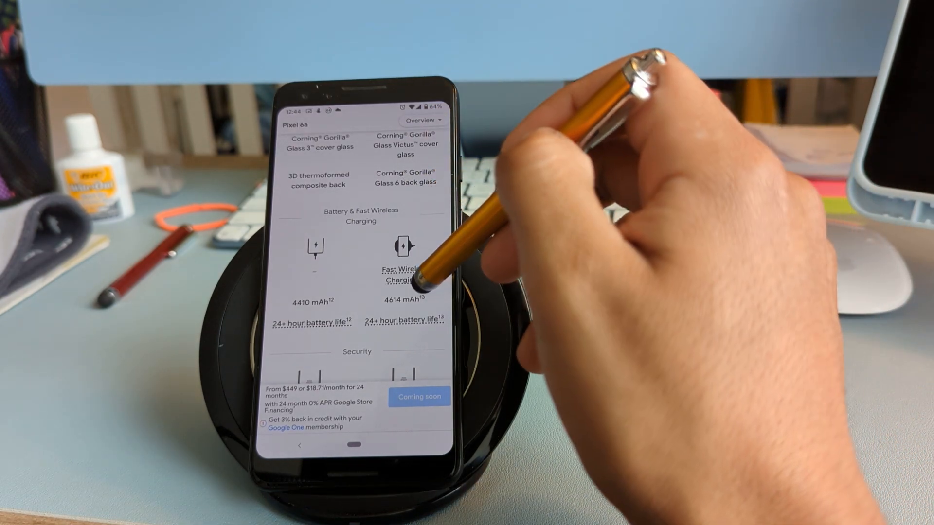
Scroll to the Security row with the Titan M2 chip & security core note
scroll("down", 3)
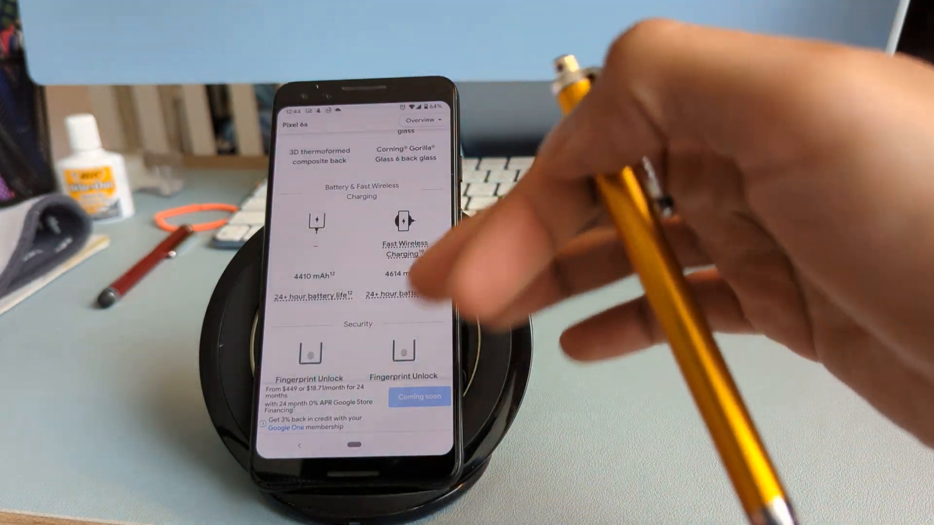
scroll("down", 3)
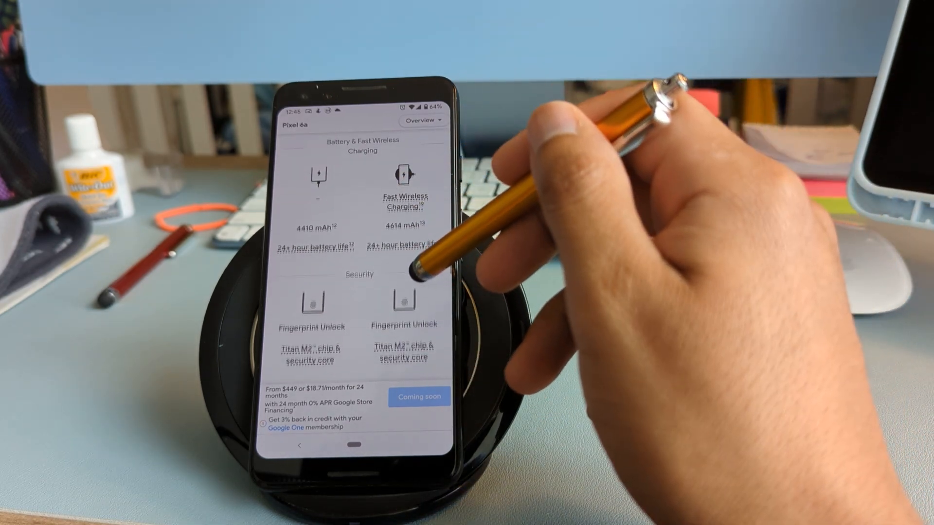
scroll("down", 3)
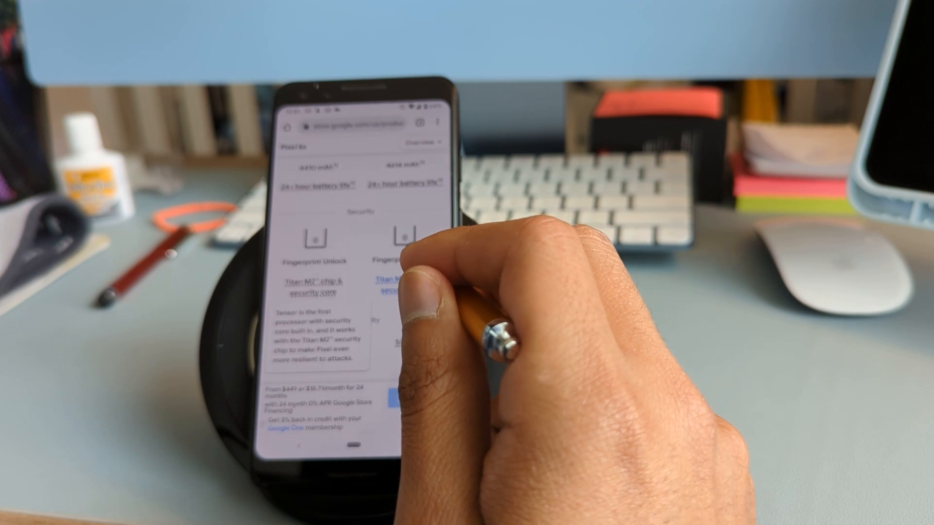
Dismiss the Titan M2 explanation to reveal Connectivity, with 5G on both phones
double_click(384, 260)
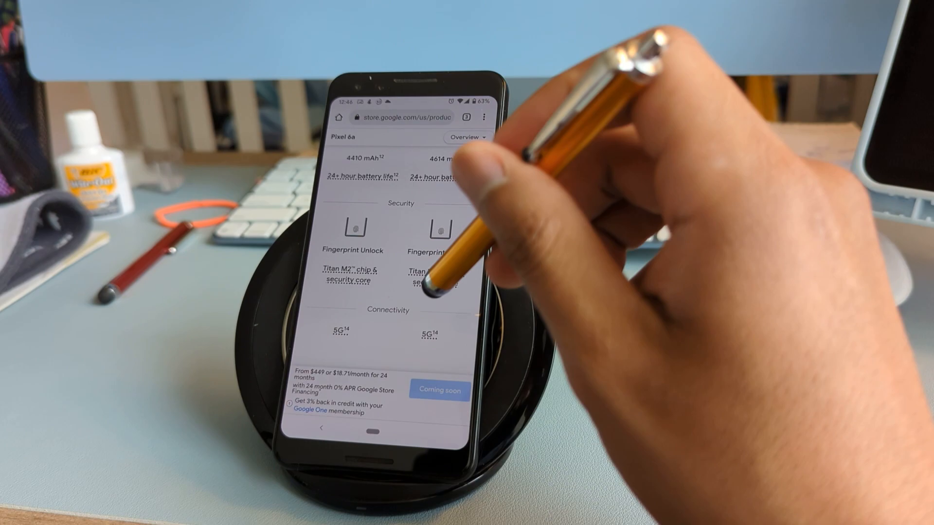
Scroll past Pixel Pass and the FAQ list to the contact question and footnotes
scroll("down", 3)
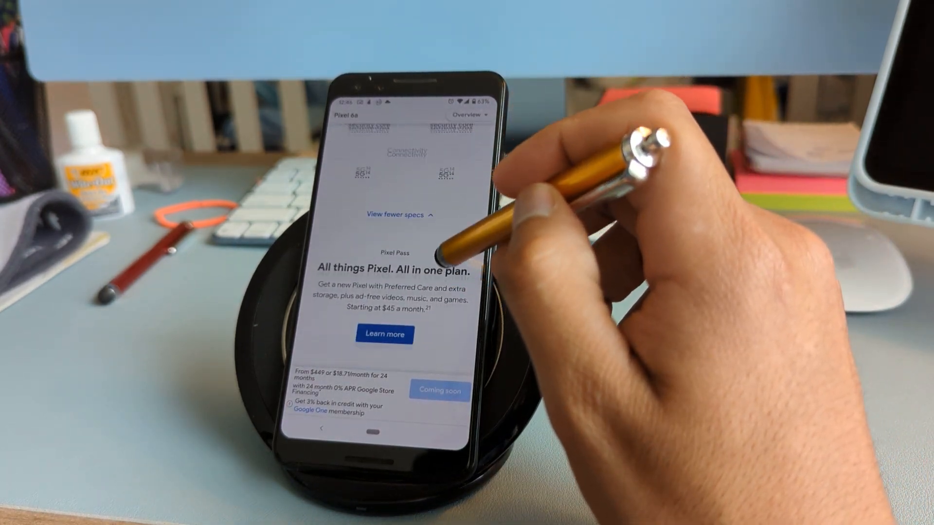
scroll("down", 3)
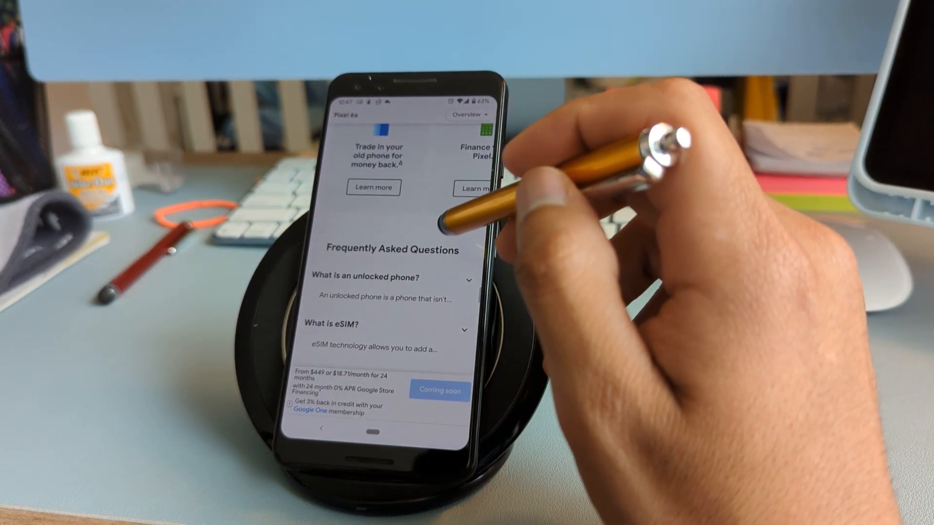
scroll("down", 3)
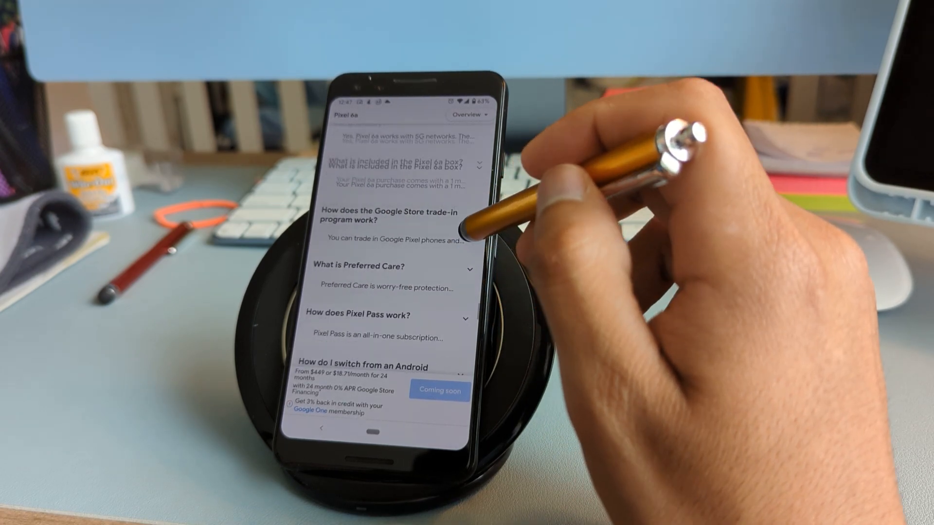
scroll("down", 3)
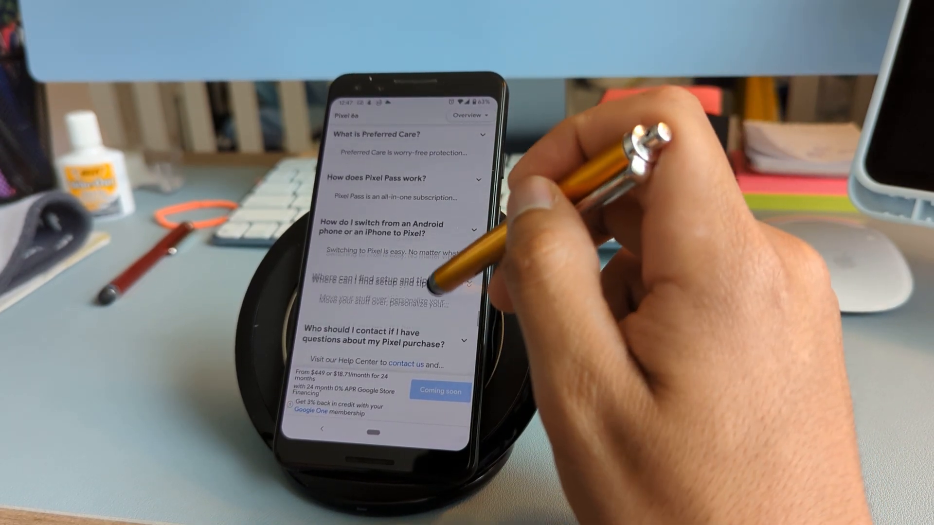
scroll("down", 3)
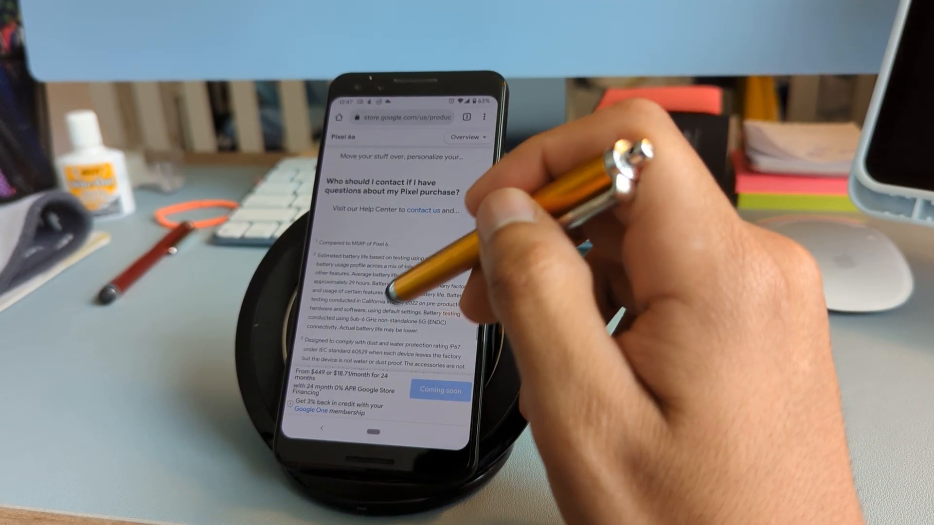